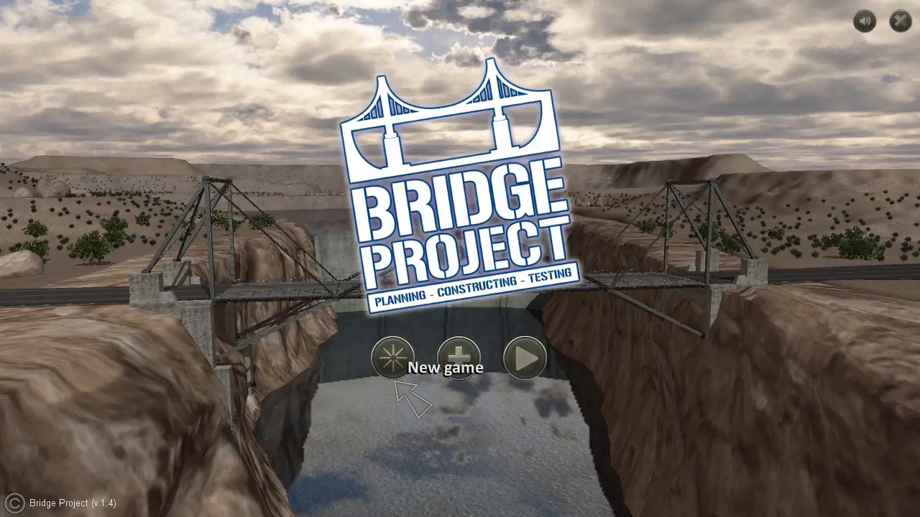
- Start a new game as player YBR3 and load the first level's empty grid
click(456, 357)
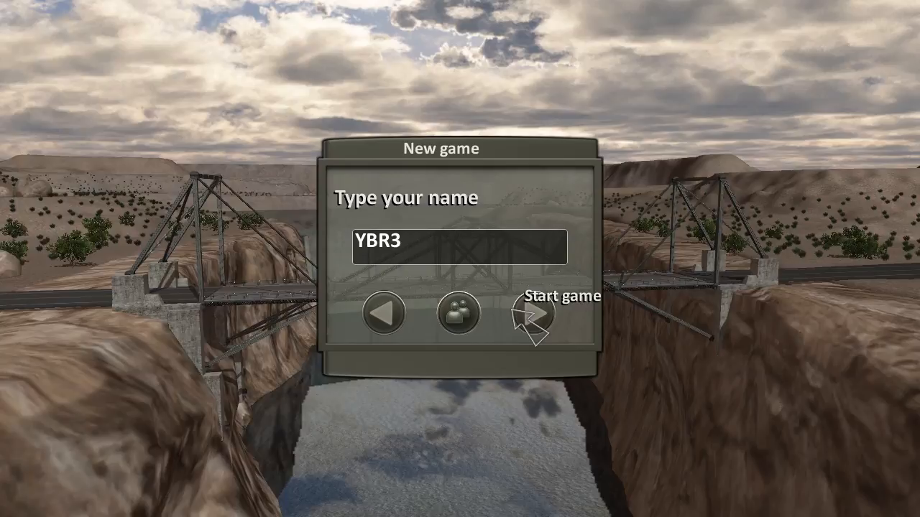
click(537, 314)
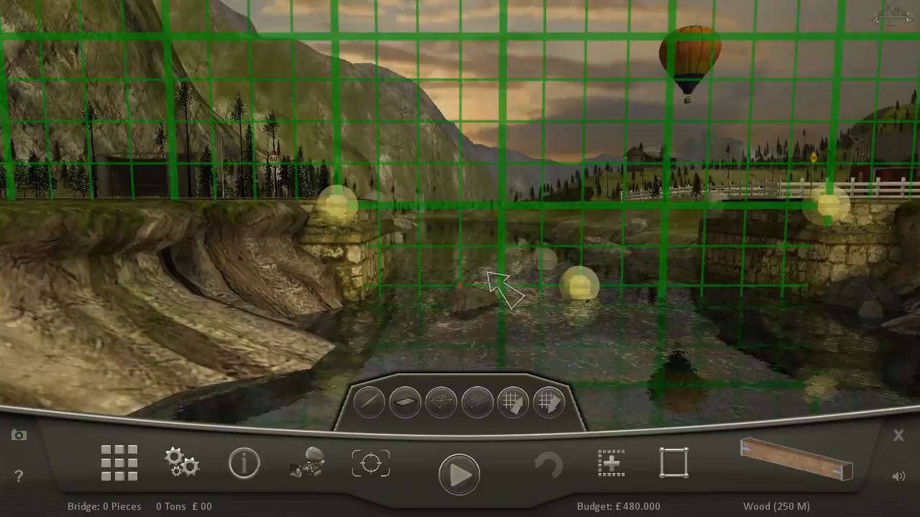
- Join wooden beams into a truss ending at a roadway joint, then run the traffic test
click(796, 482)
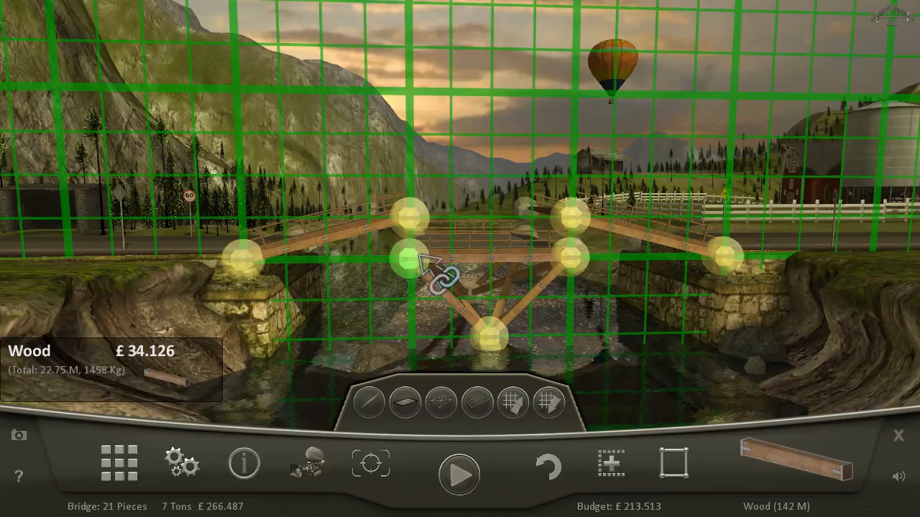
click(459, 473)
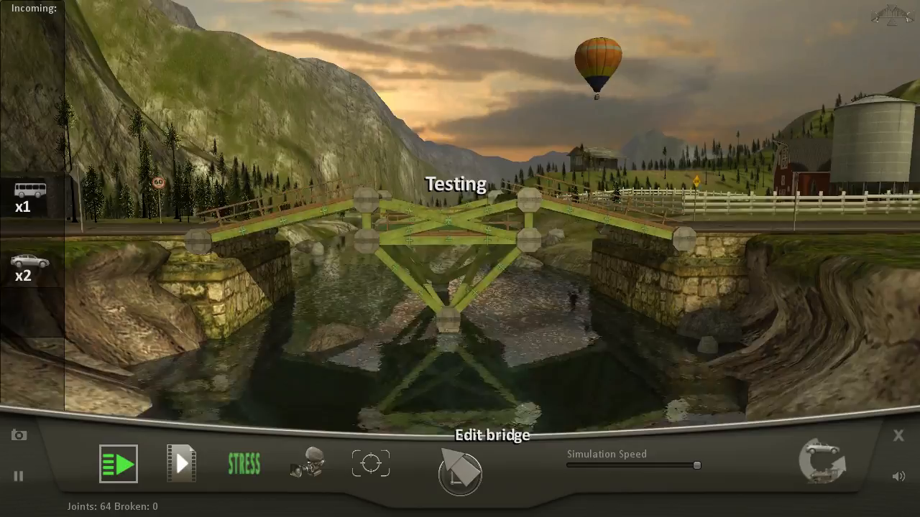
click(119, 463)
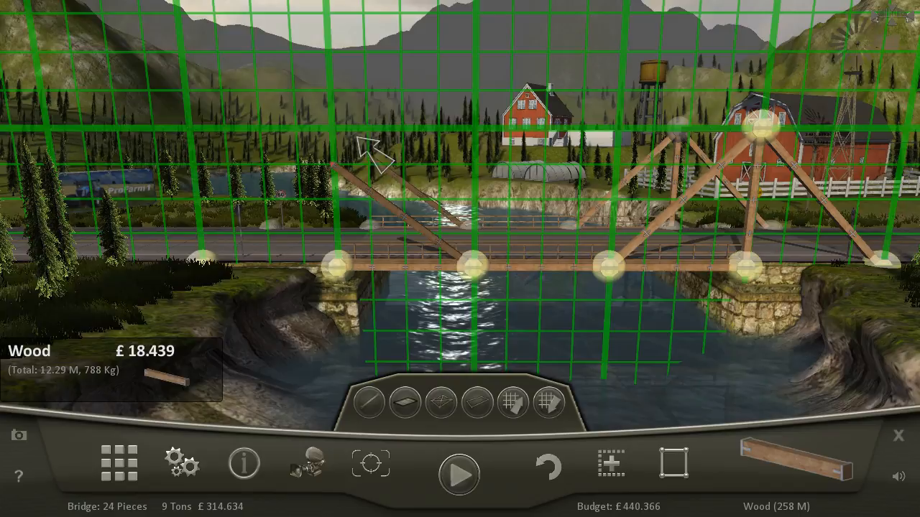
- Complete and test the 31-piece, £382.147 wooden truss bridge for Rural #2
click(458, 474)
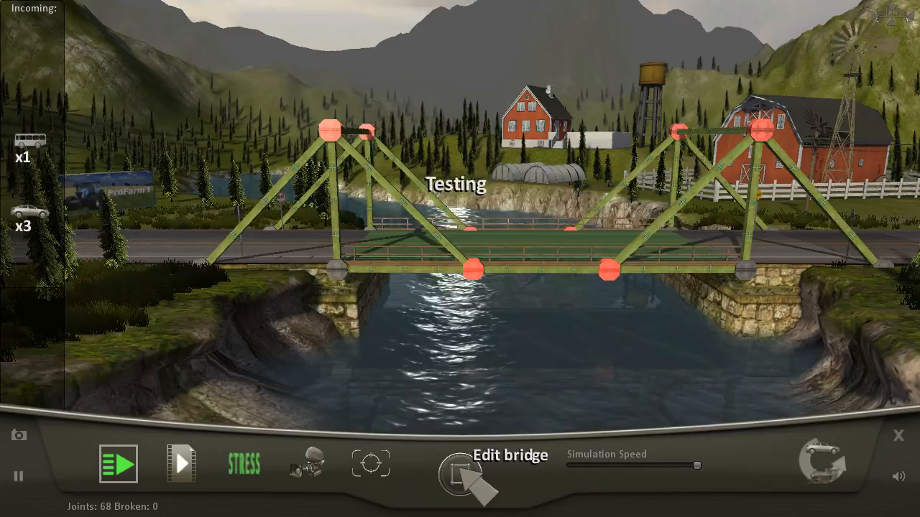
click(459, 474)
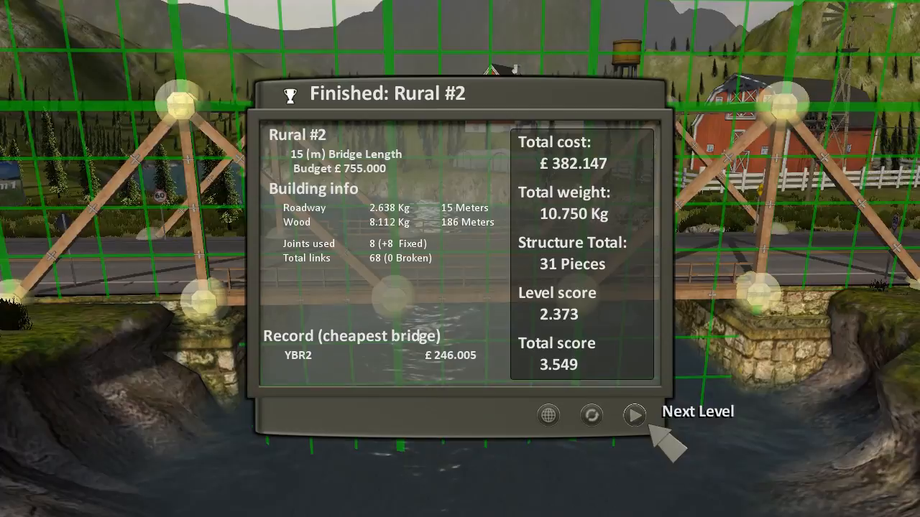
- Advance to the next level and brace iron beams from the central pier to the roadway
click(634, 416)
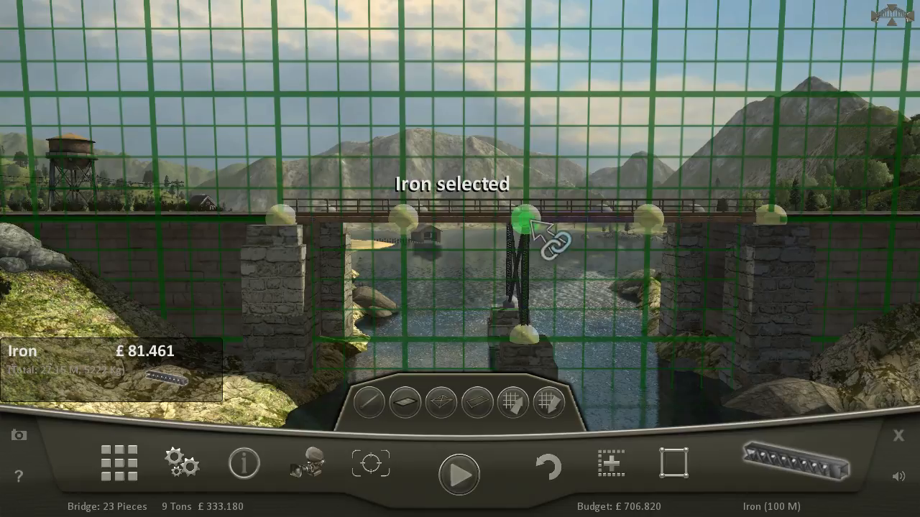
click(458, 473)
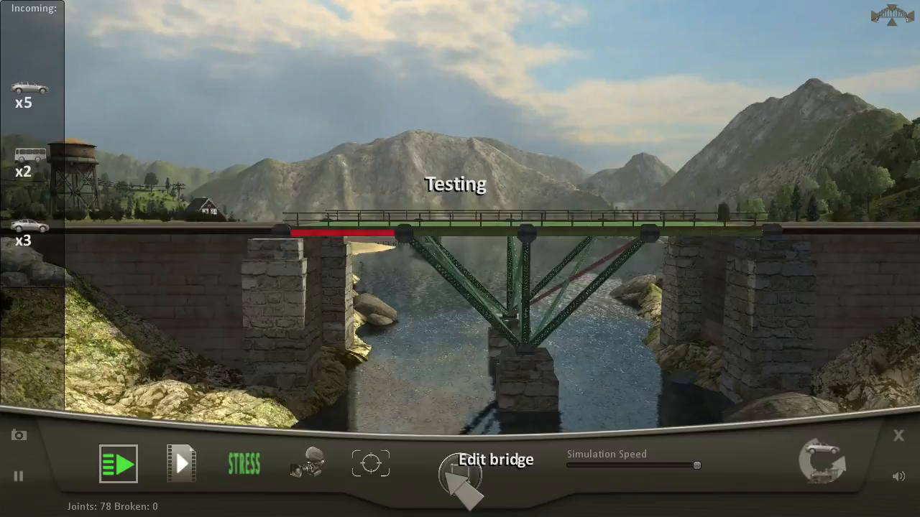
click(459, 463)
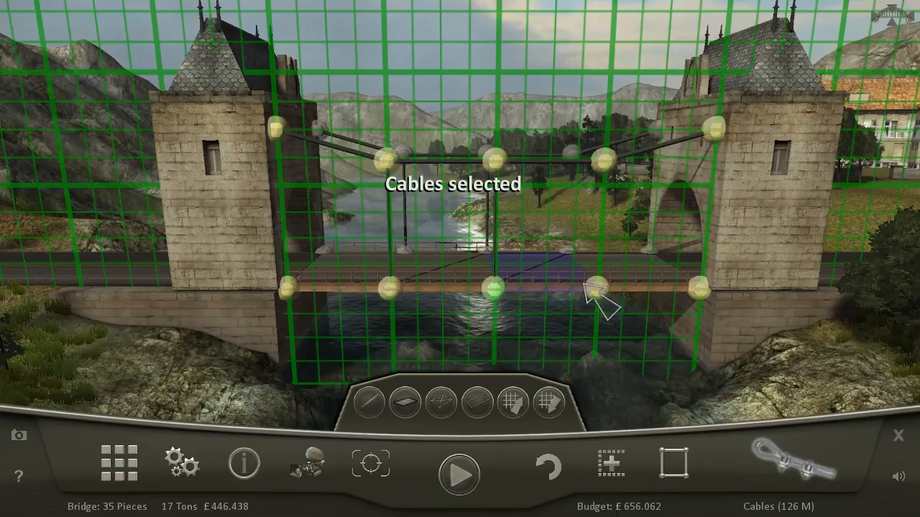
- Add diagonal cables from the tower tops to the roadway, reaching 41 pieces
click(459, 473)
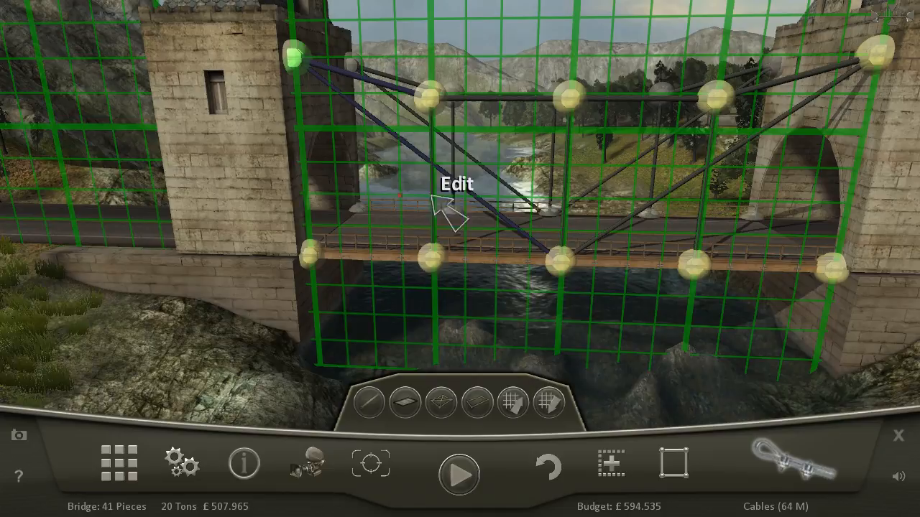
- Delete the upper horizontal cables and vertical hangers, leaving 31 pieces costing £418.349
click(459, 474)
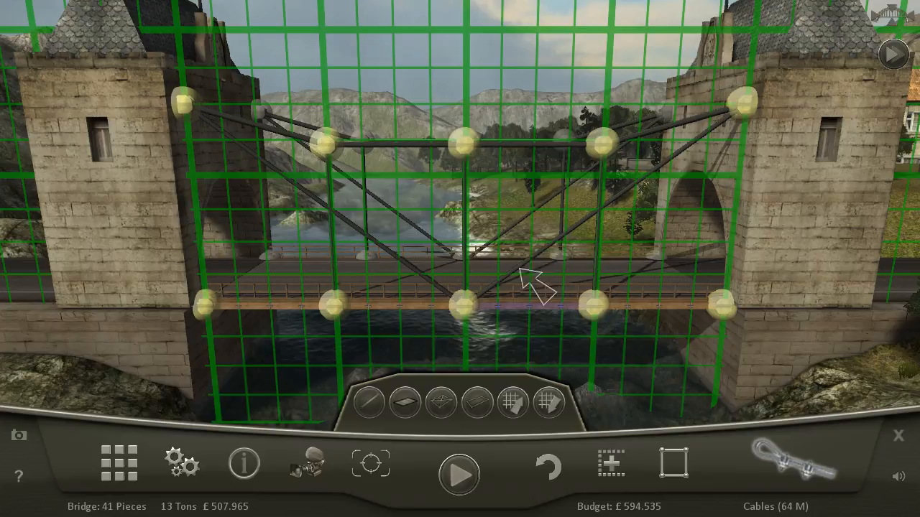
click(318, 147)
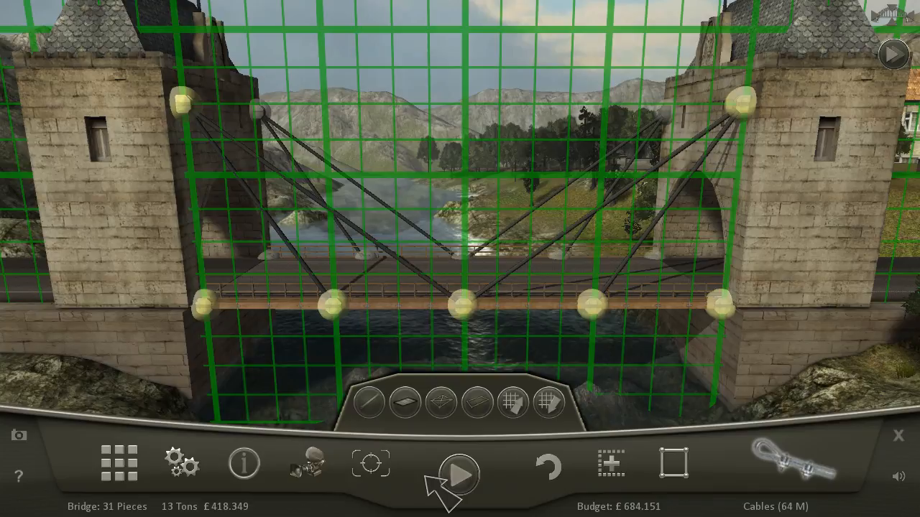
- Test the diagonal-cable bridge through Test 2 of 3, then leave the test
click(453, 474)
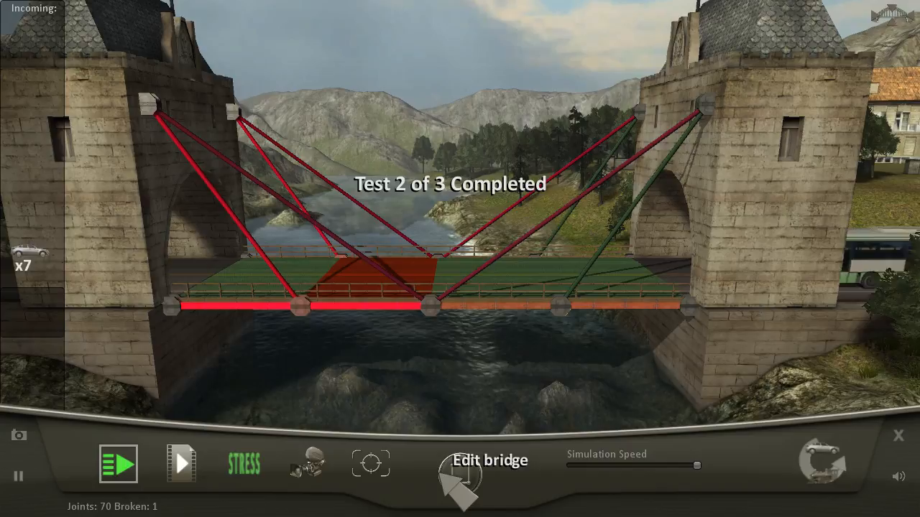
click(459, 463)
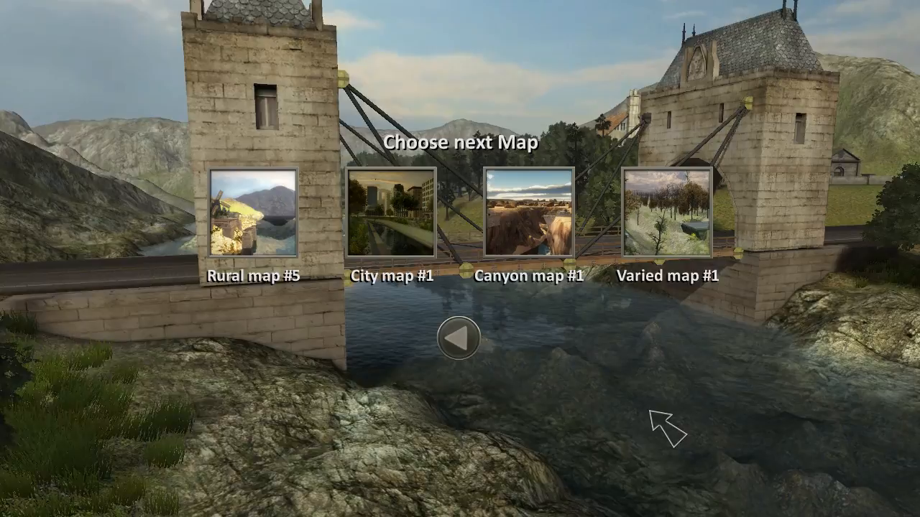
- Choose Rural map #5 from the next-map options
click(253, 224)
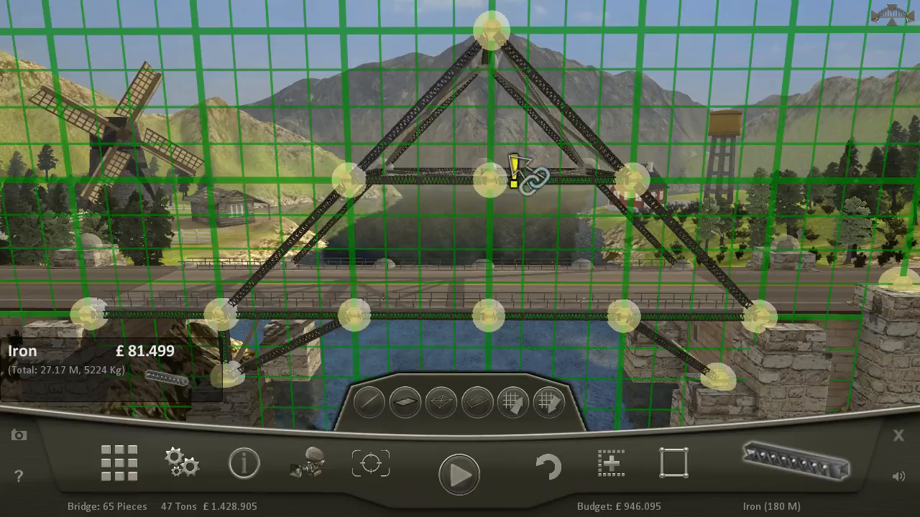
- Stop the test that broke eight joints and return to editing the truss bridge
click(458, 473)
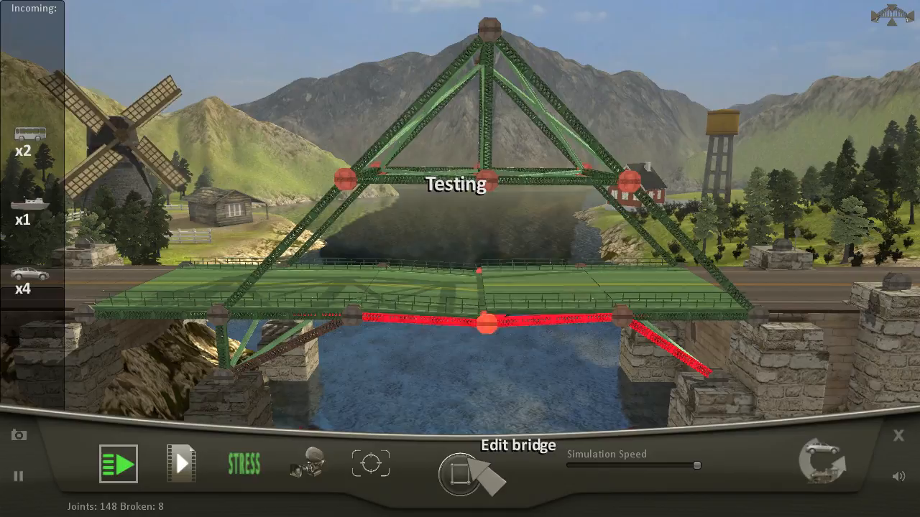
click(459, 465)
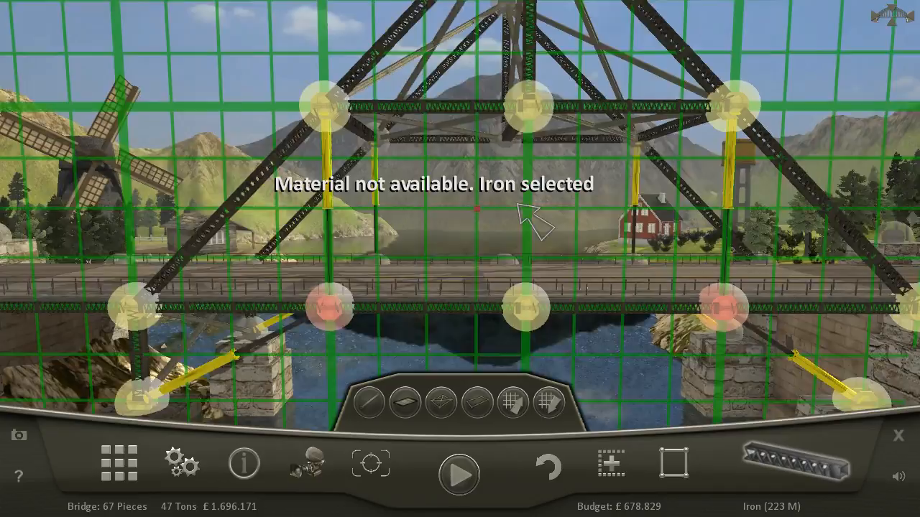
click(458, 473)
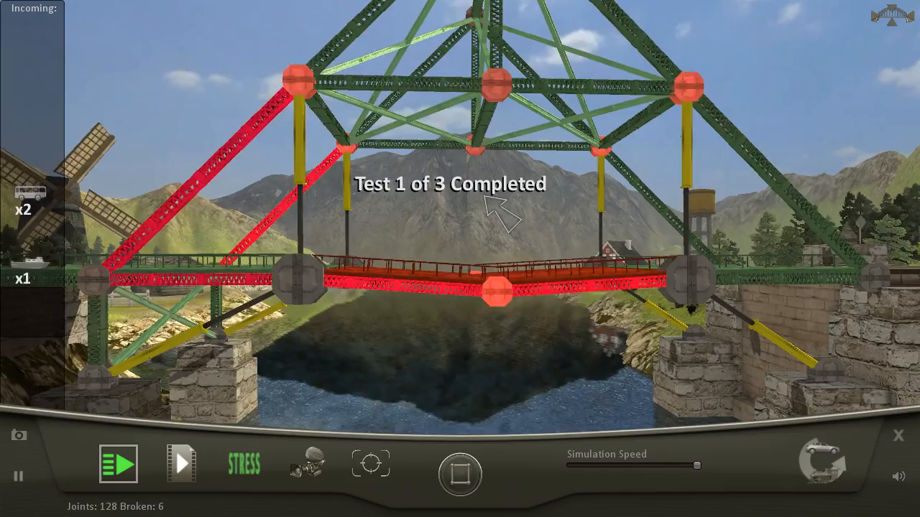
click(459, 473)
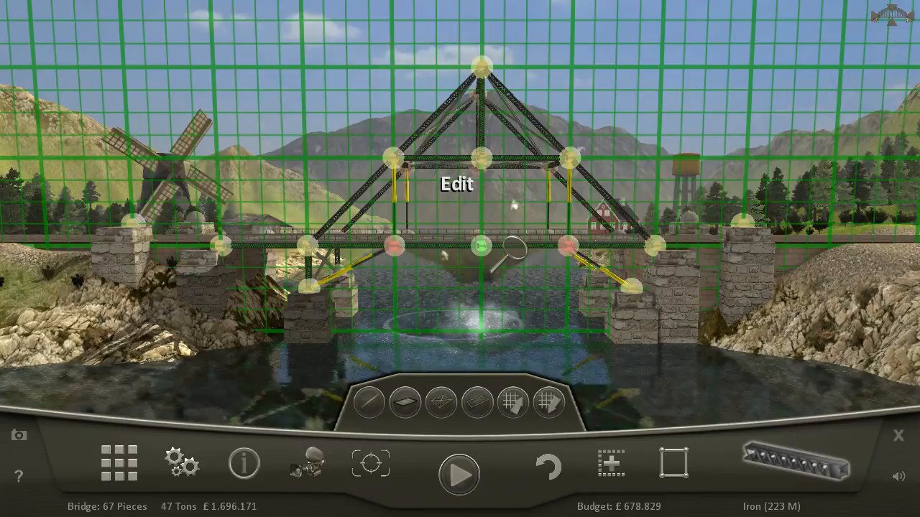
- Undo the vertical pistons, draw diagonal pistons to the centre deck joint, and test
click(554, 467)
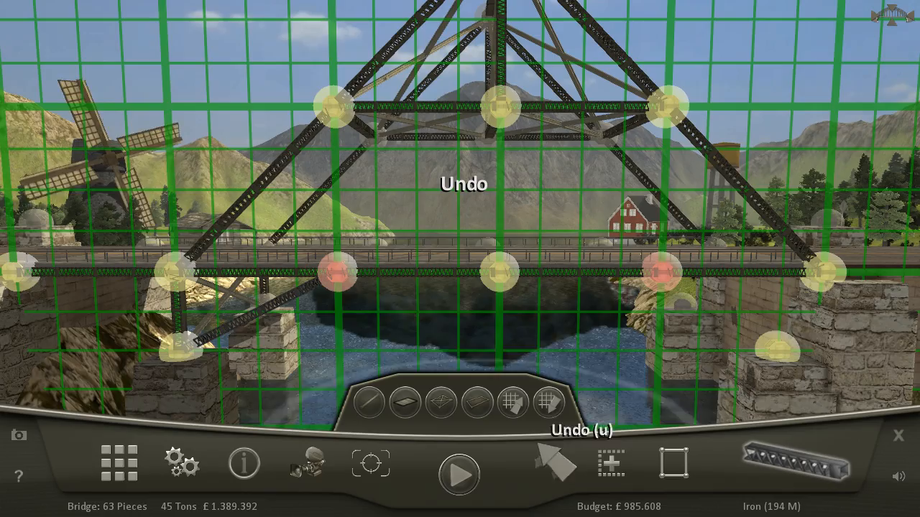
click(549, 463)
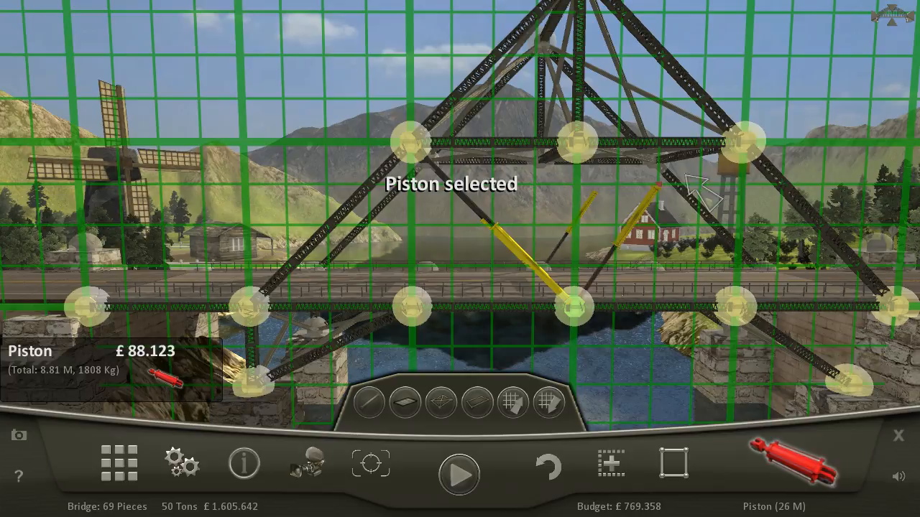
click(550, 463)
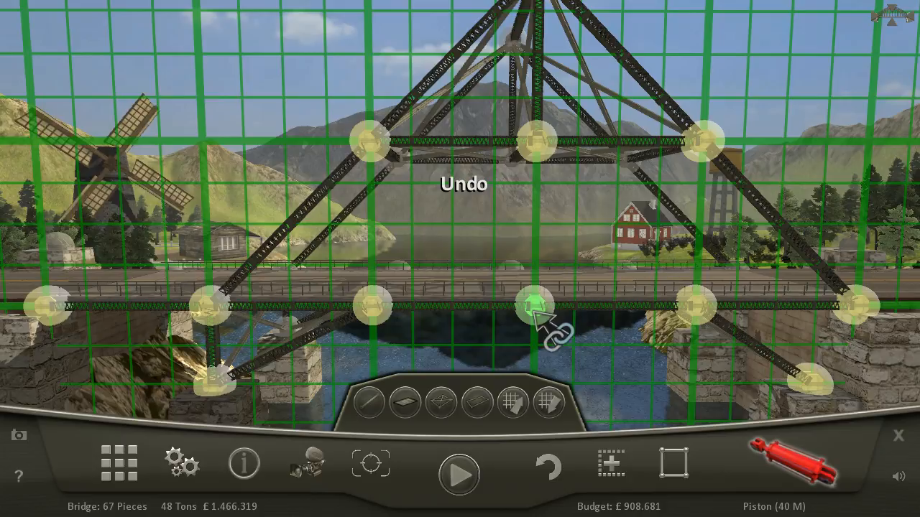
click(459, 474)
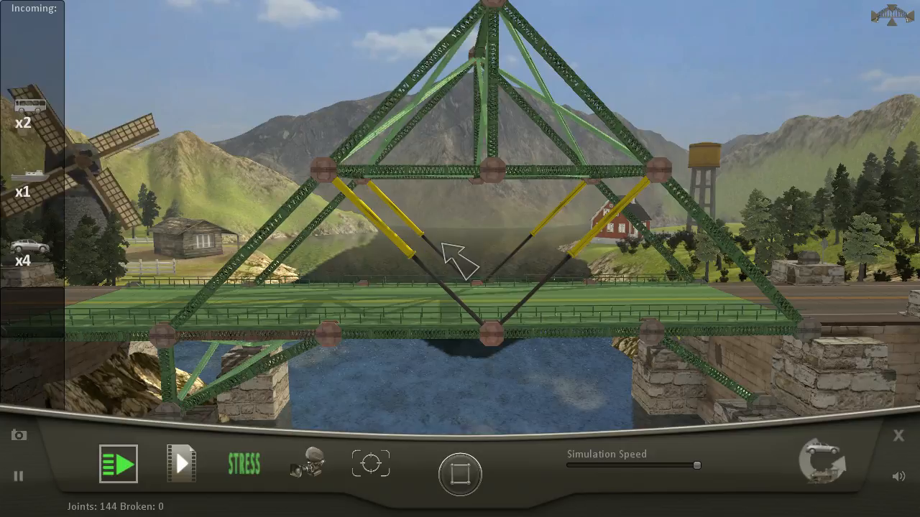
- Raise the deck manually for the boat, then stop the test and resume editing
click(118, 464)
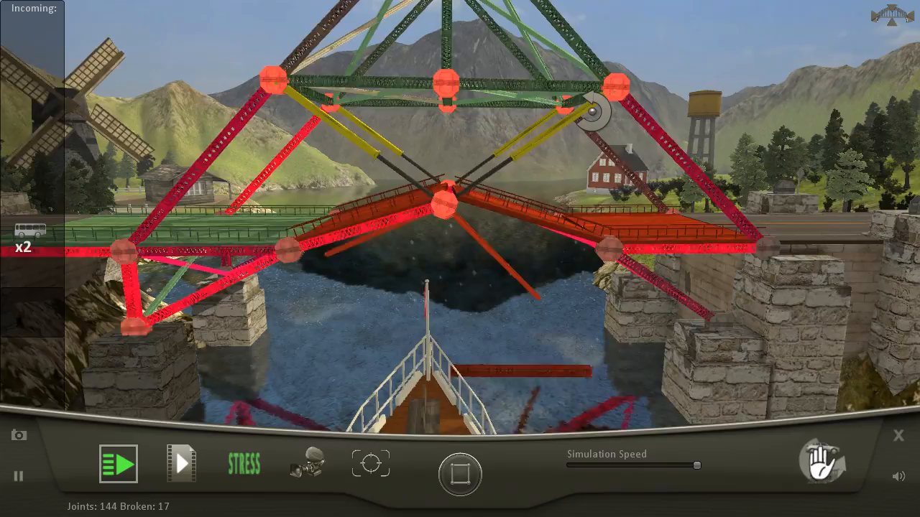
click(459, 473)
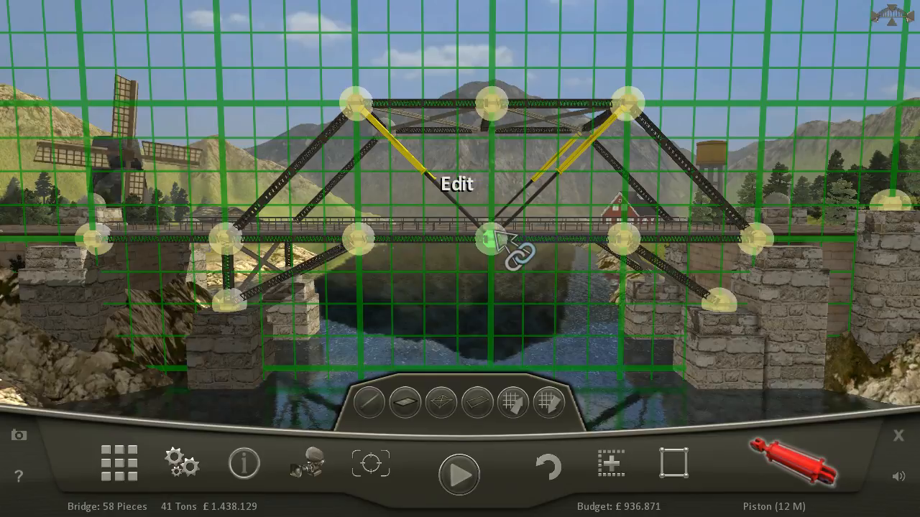
- Test the lower two-piston drawbridge against the boat, then return to editing at 58 pieces
click(459, 474)
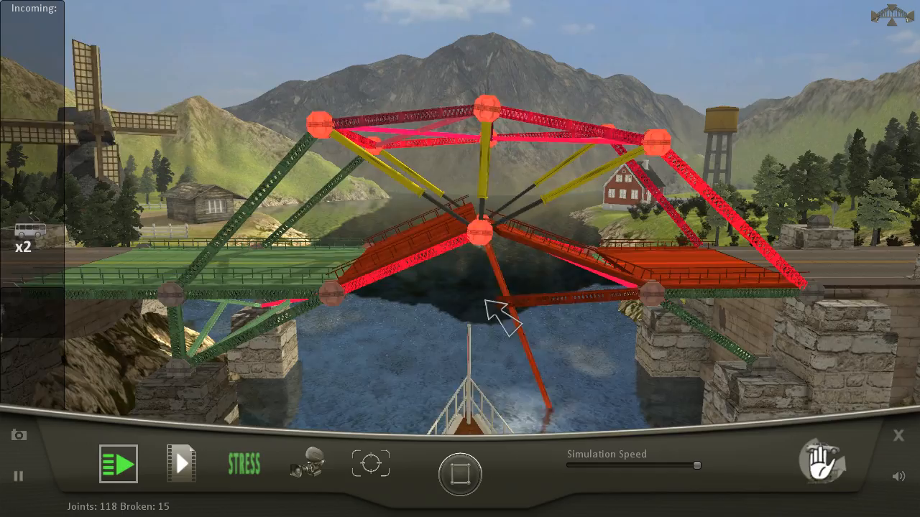
click(460, 473)
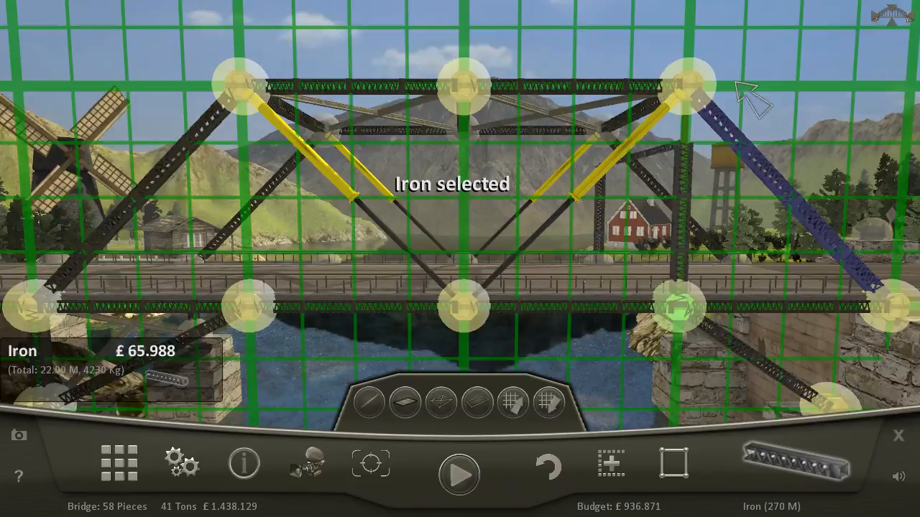
- Place the iron brace at the truss's right end, then return to editing
click(458, 475)
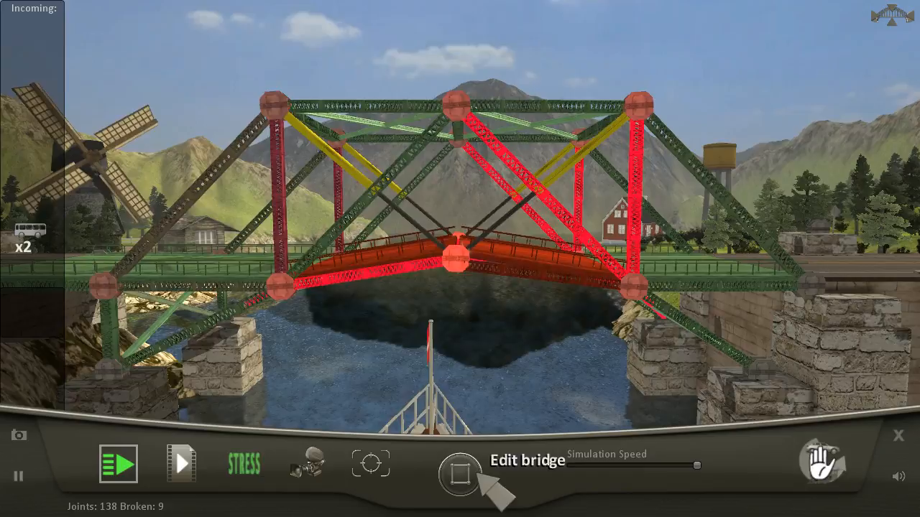
click(459, 466)
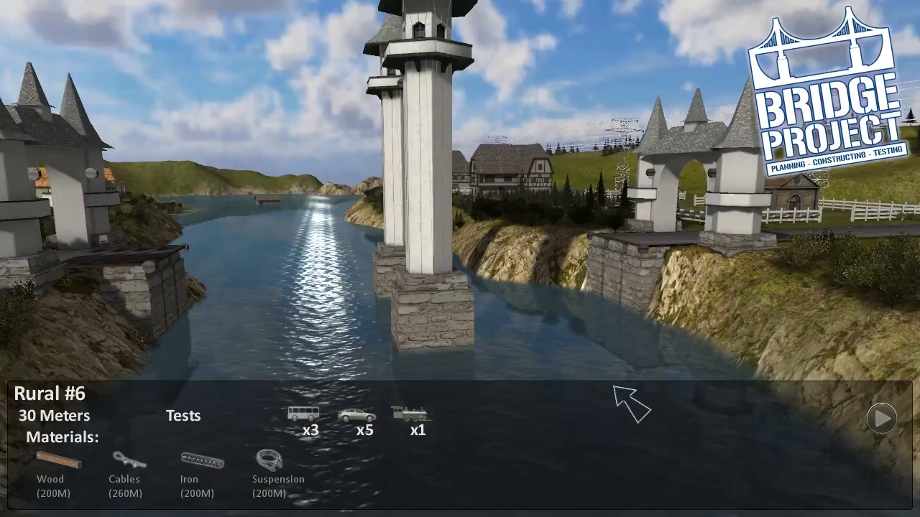
- Enter the Rural #6 build editor with zero pieces and wood selected
click(884, 420)
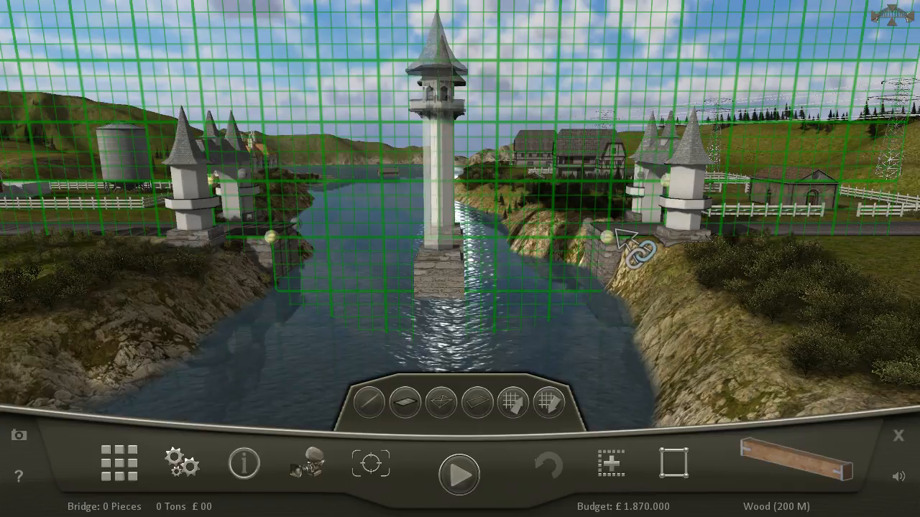
mouse_move(672, 126)
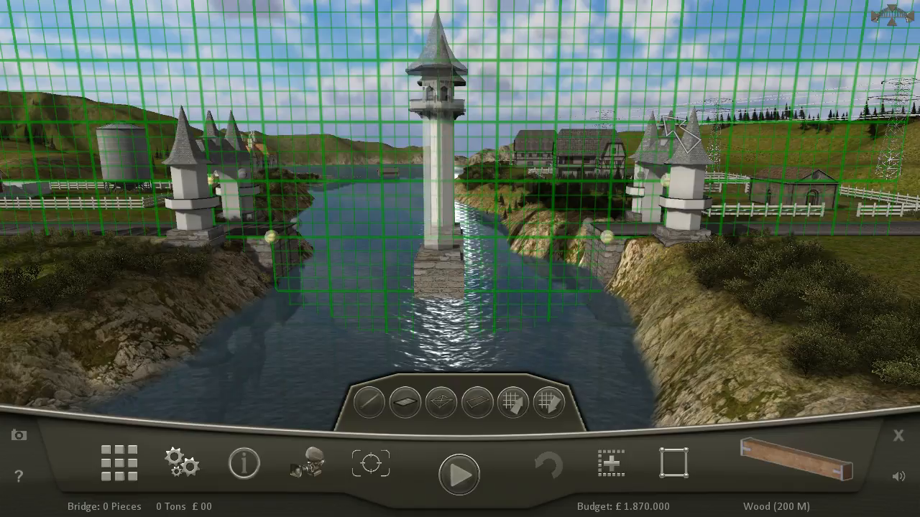